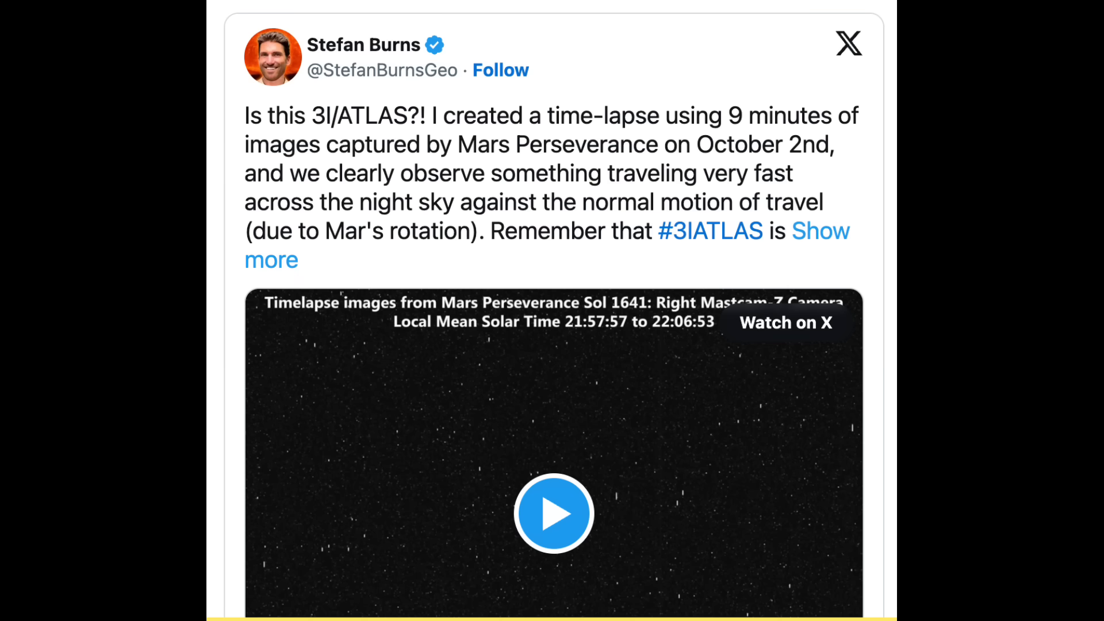
Step: Leave the Perseverance time-lapse post and land on Zenodo's Crossref community listing 47 records
left_click(553, 513)
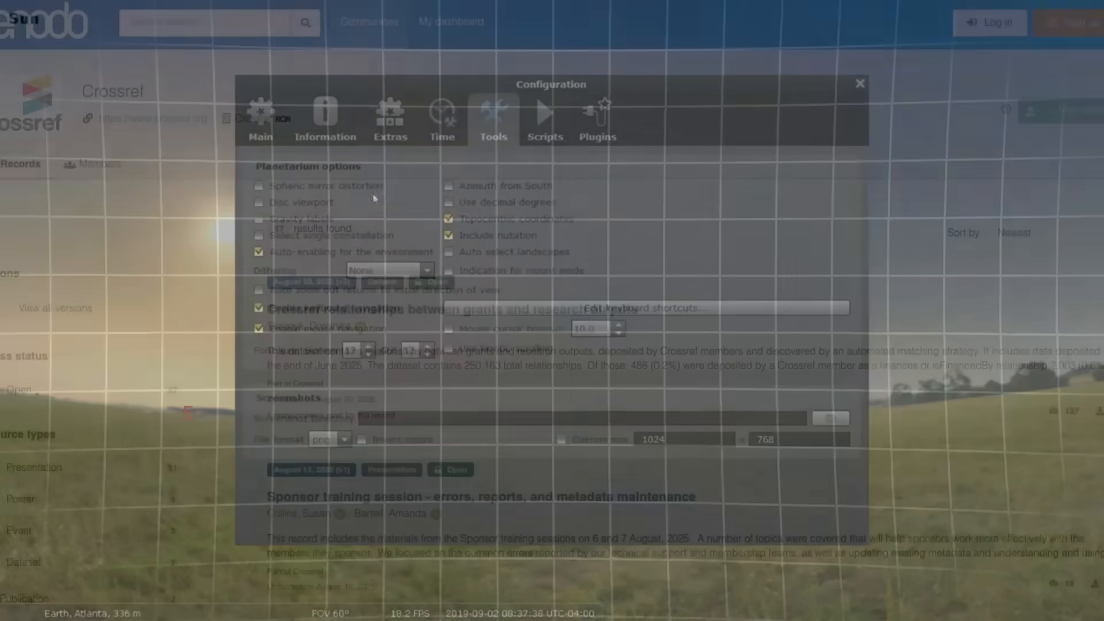
left_click(860, 83)
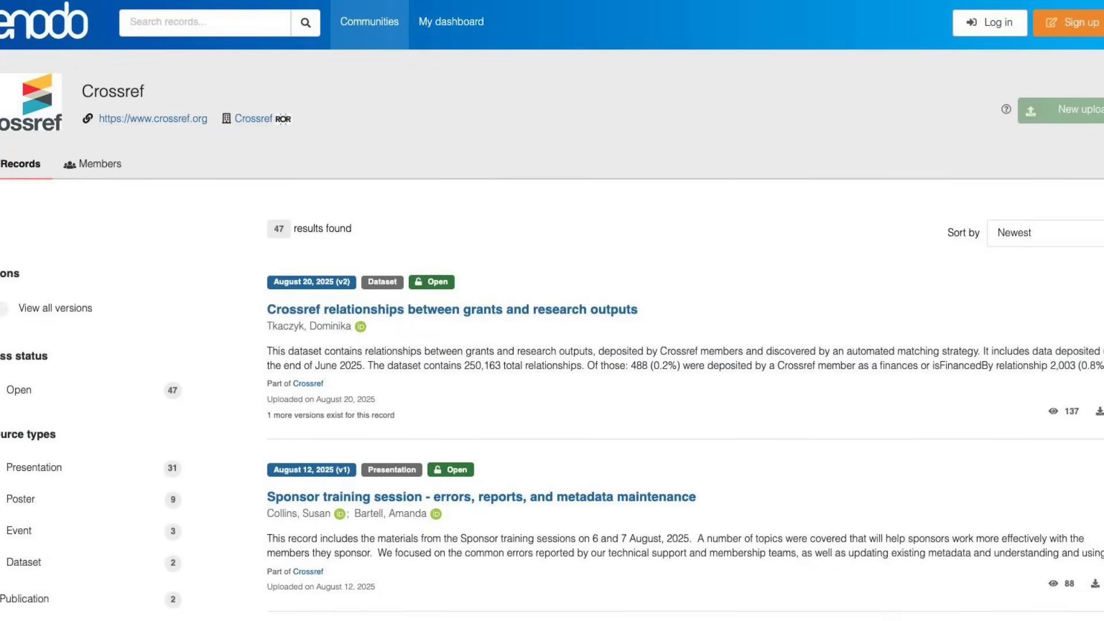